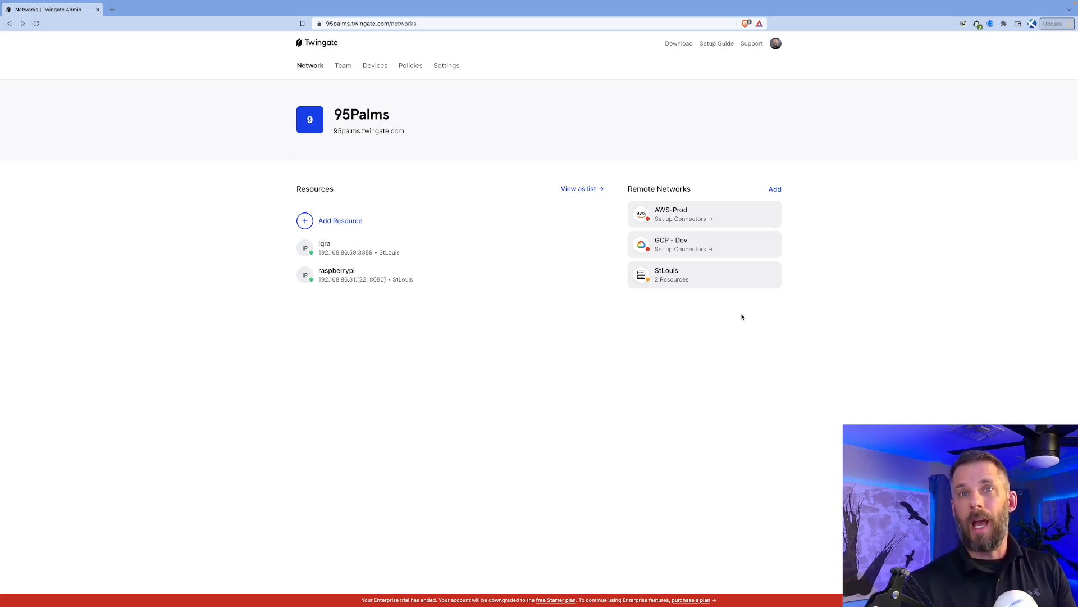
mouse_move(697, 219)
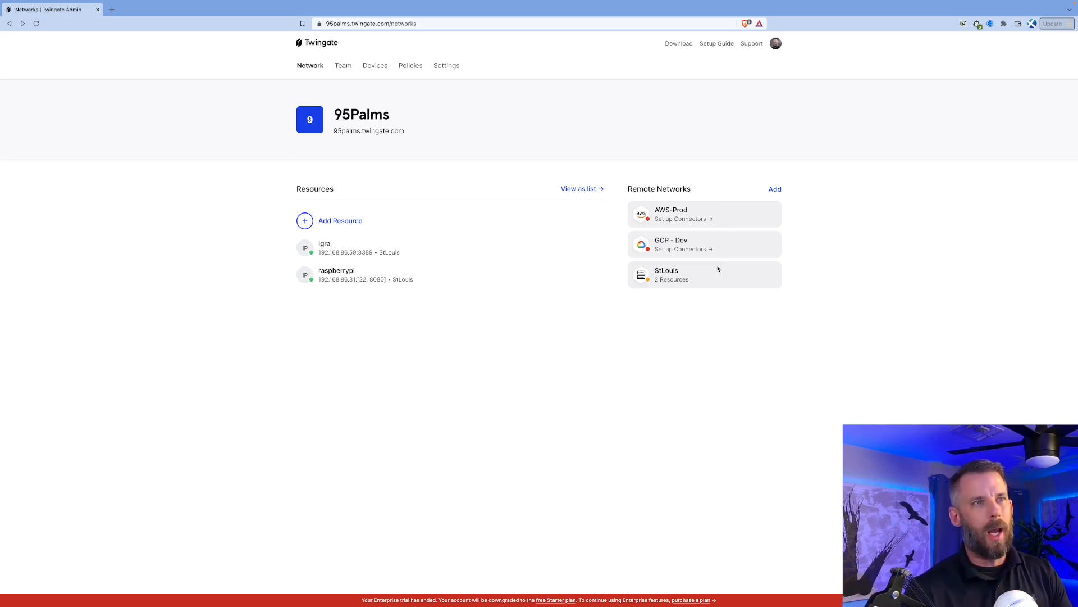
mouse_move(734, 251)
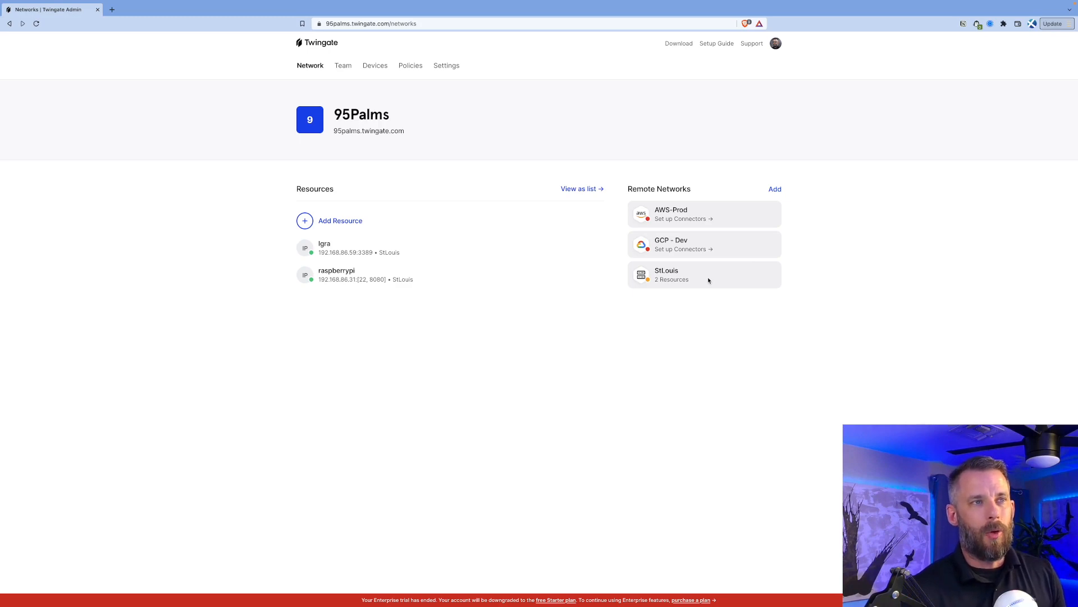
Open the StLouis remote network from the Remote Networks list
left_click(688, 274)
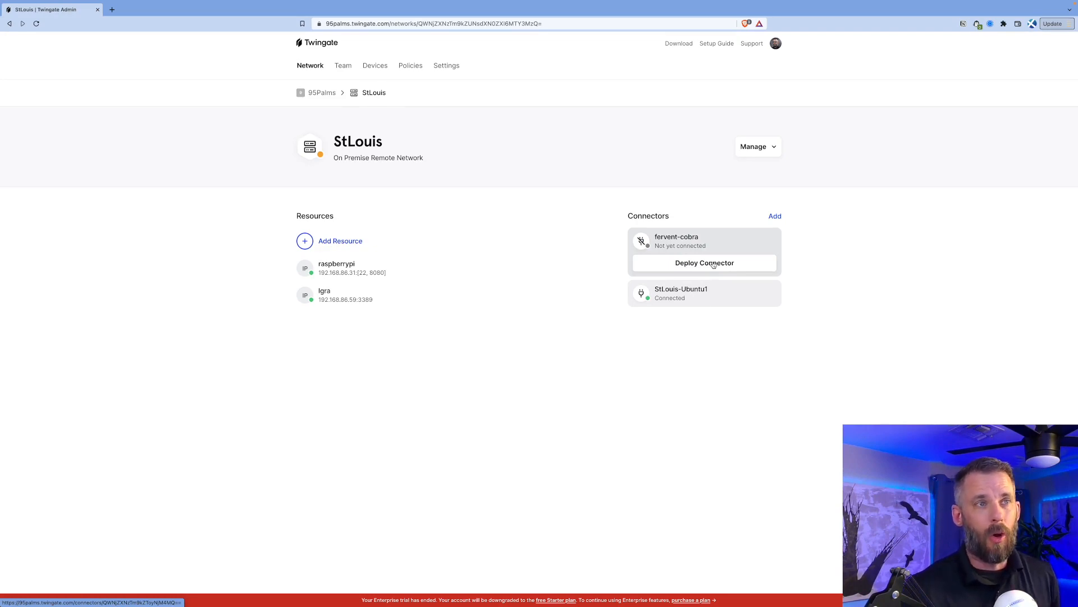
Start deploying the fervent-cobra connector and review its Docker deployment steps
left_click(703, 262)
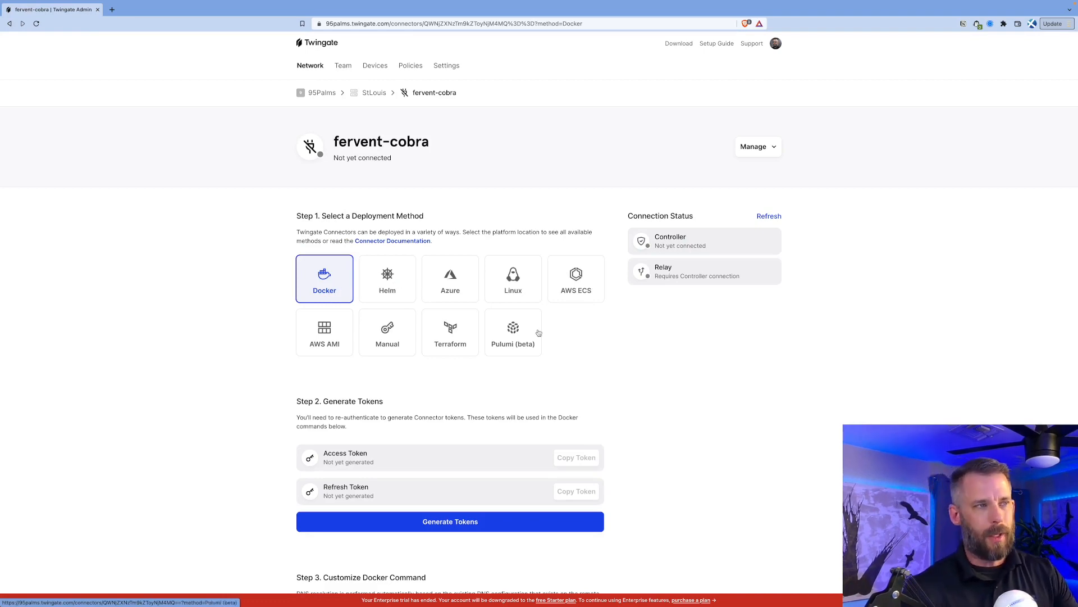
scroll("down", 3)
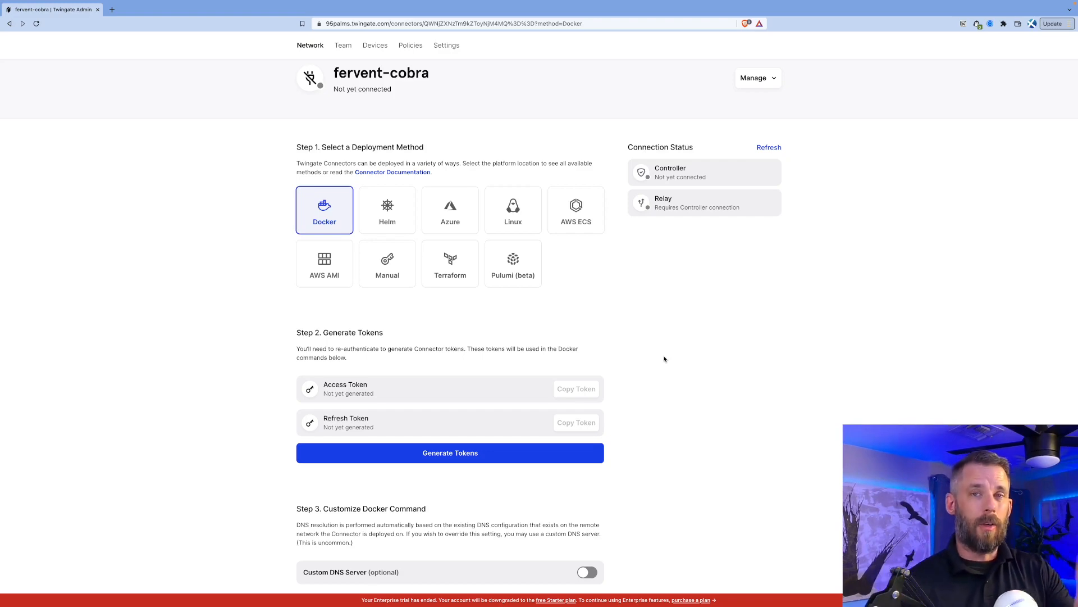
scroll("down", 3)
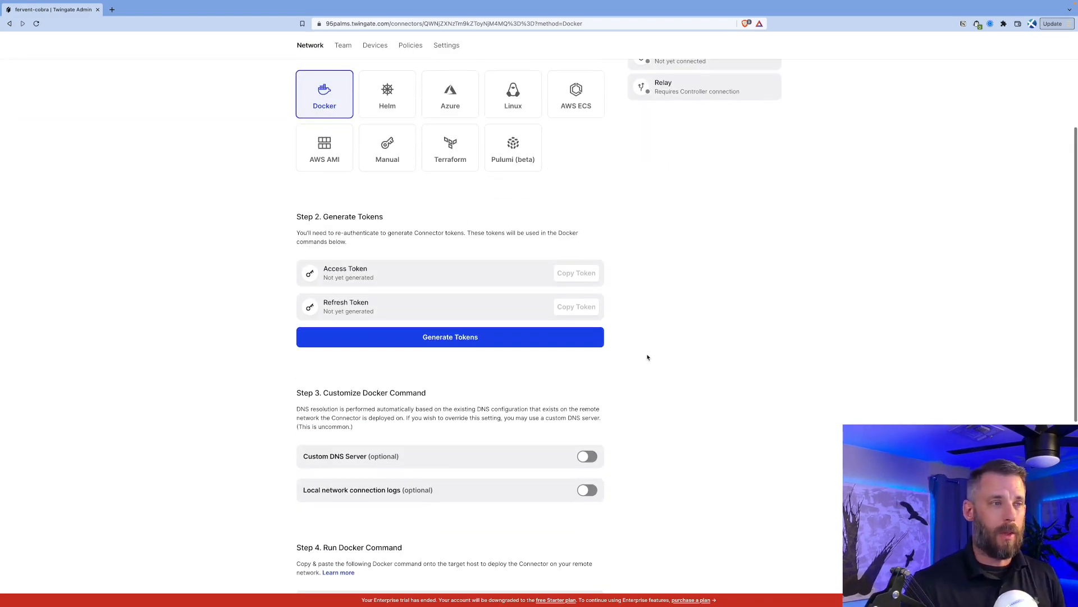
scroll("down", 3)
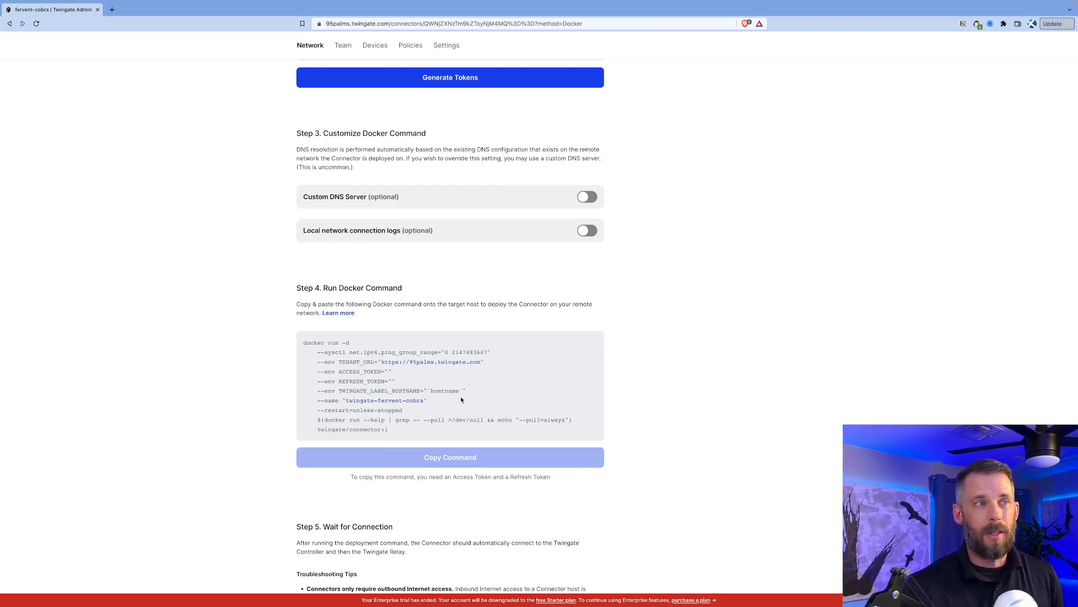
mouse_move(638, 397)
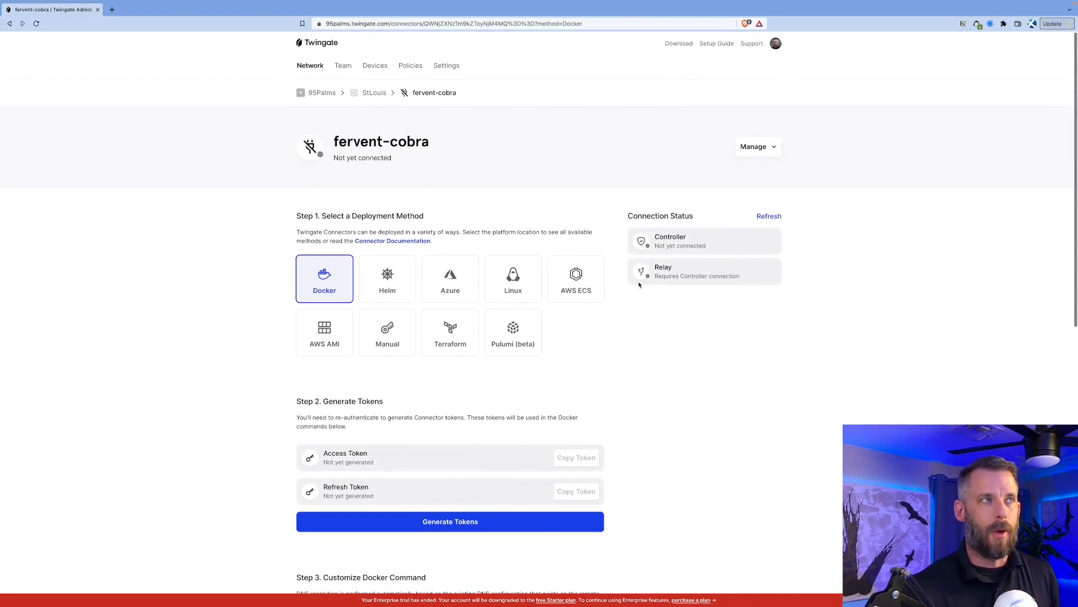
Return to the StLouis overview, view the Add Resource form and dismiss it without adding
left_click(373, 93)
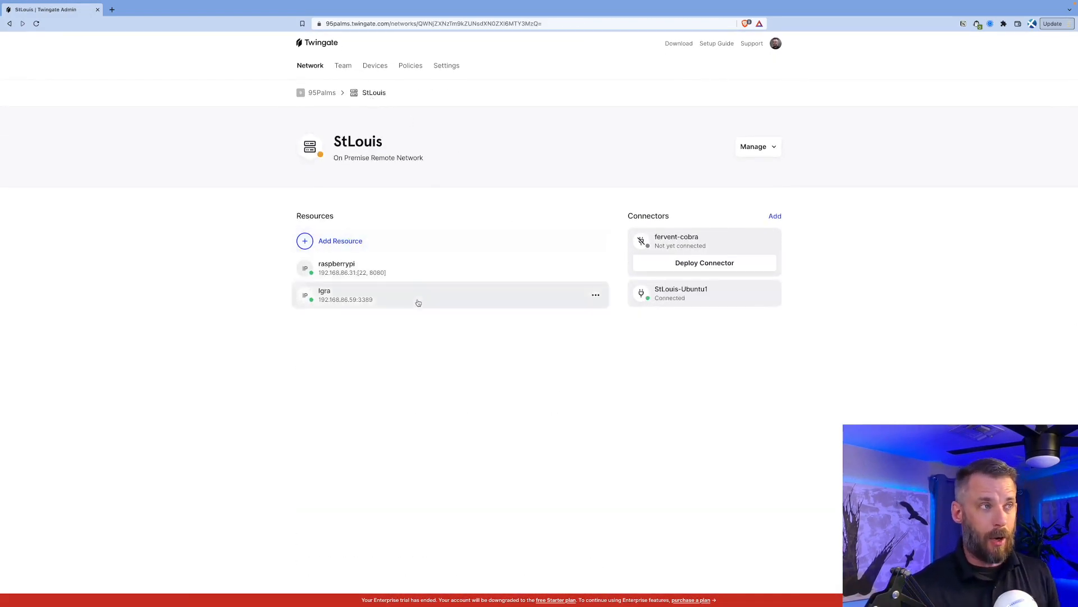
left_click(339, 241)
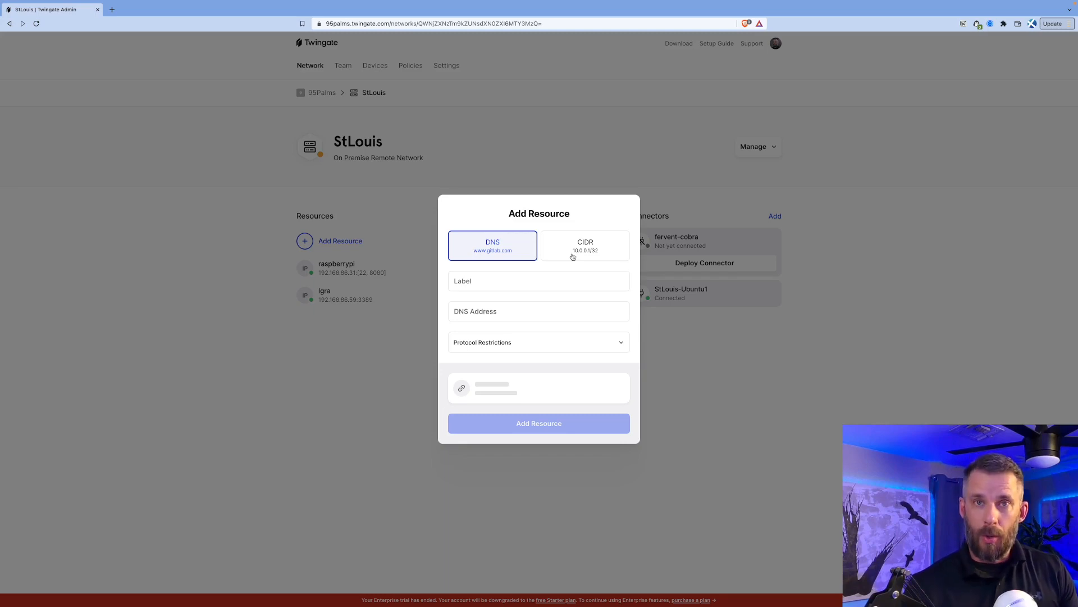
left_click(539, 342)
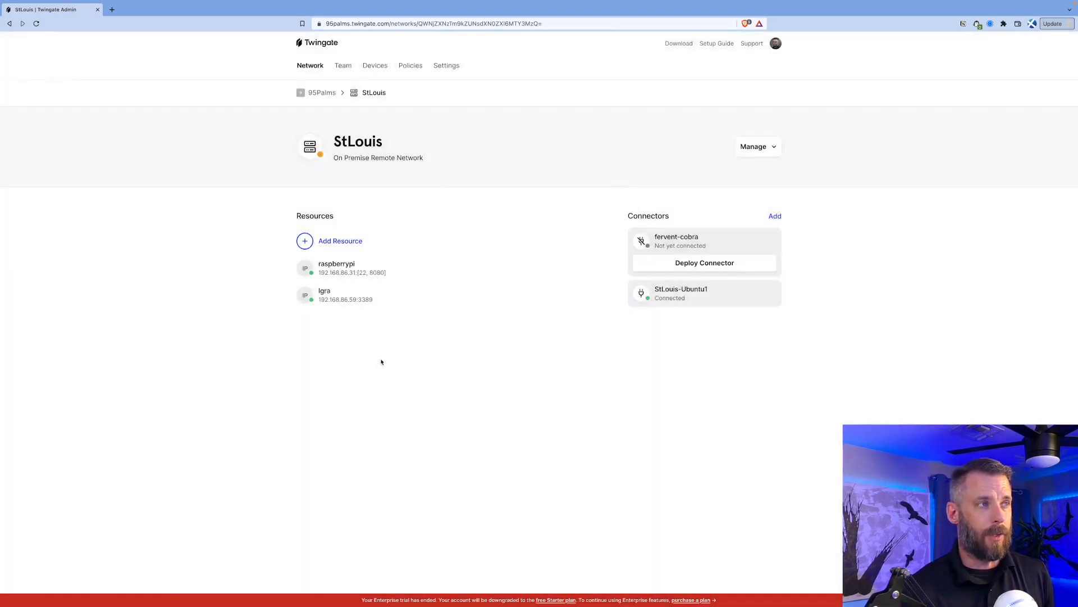
mouse_move(399, 279)
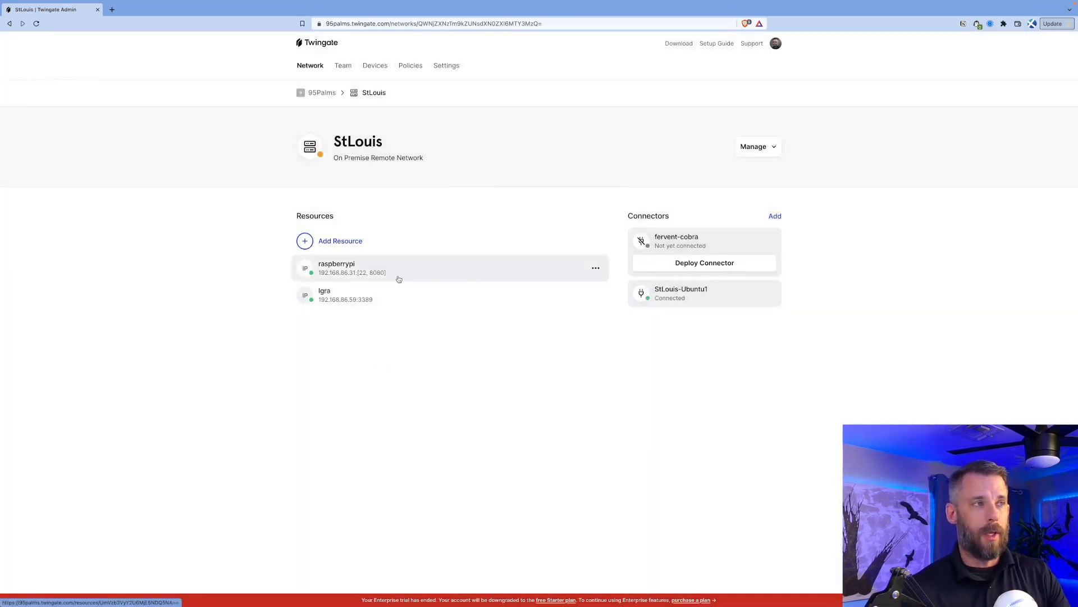
mouse_move(410, 335)
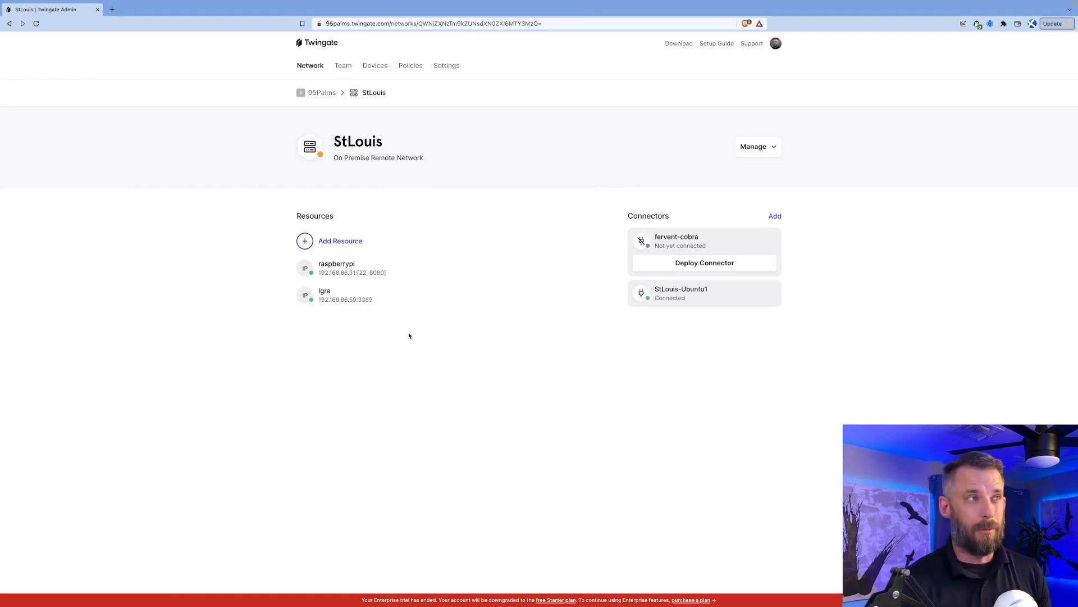
Review the Team page's single user and the Everyone group, ending on Users
left_click(342, 65)
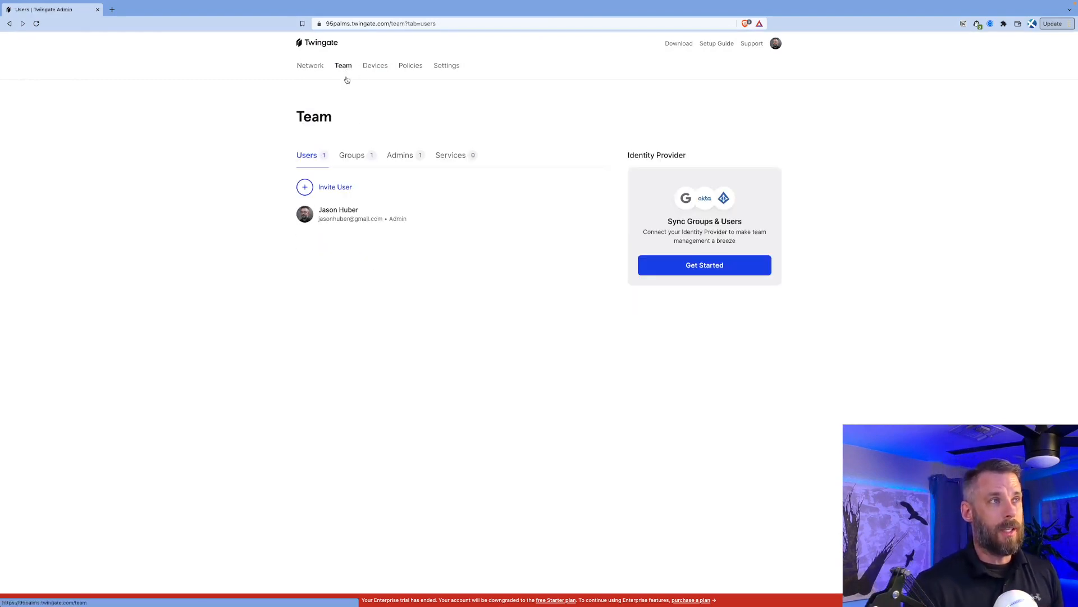
left_click(352, 155)
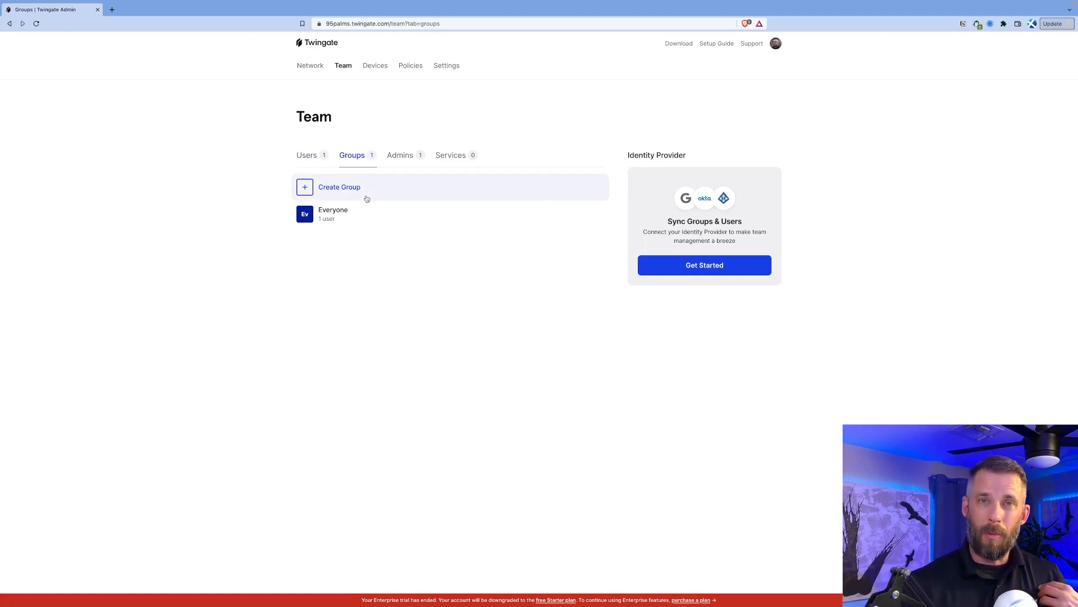
mouse_move(633, 256)
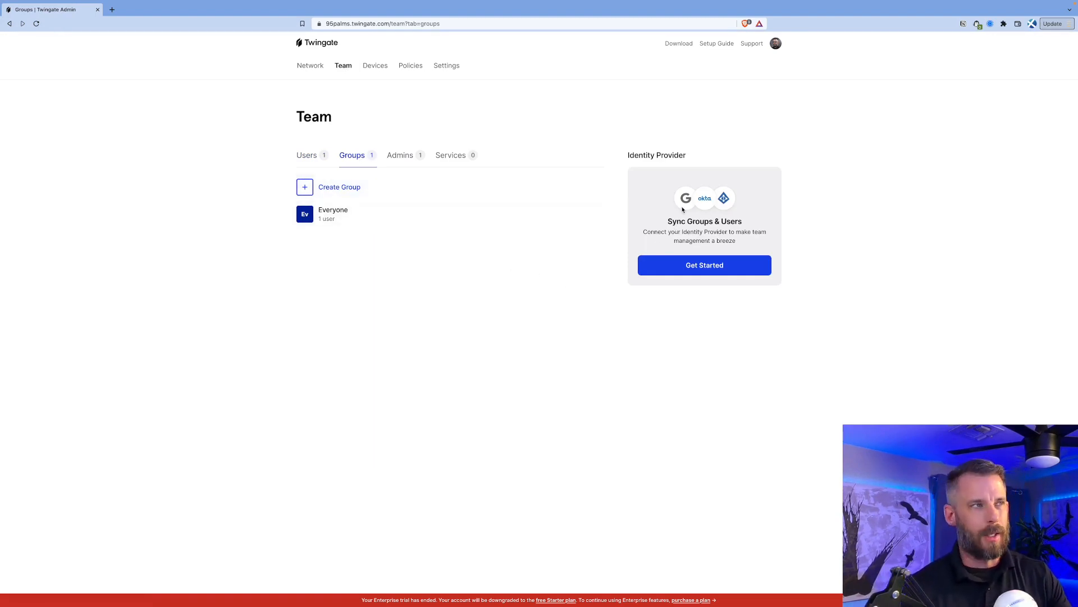
mouse_move(416, 222)
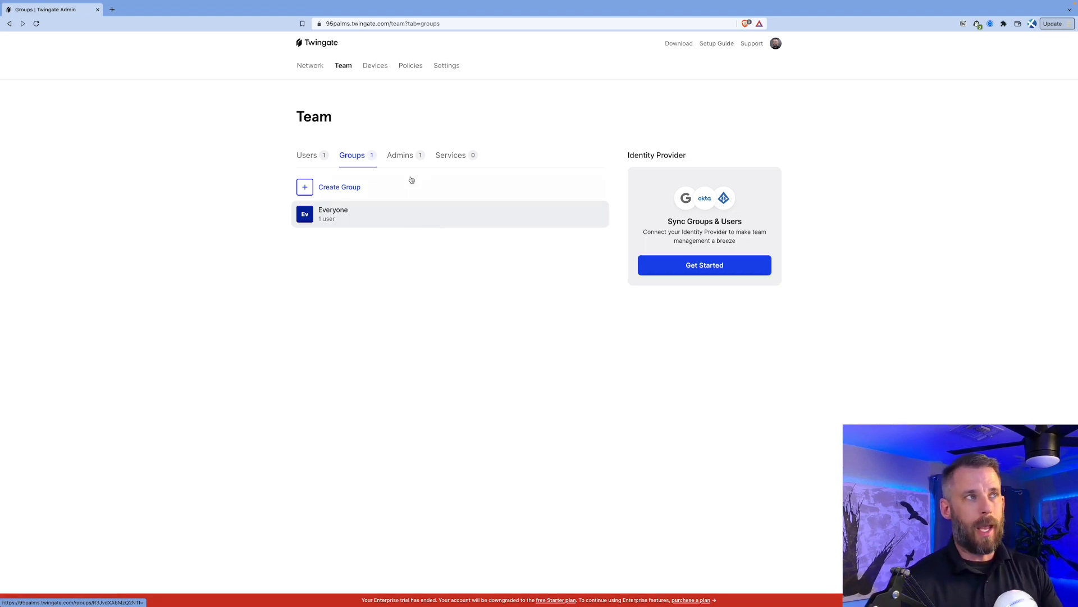
left_click(306, 155)
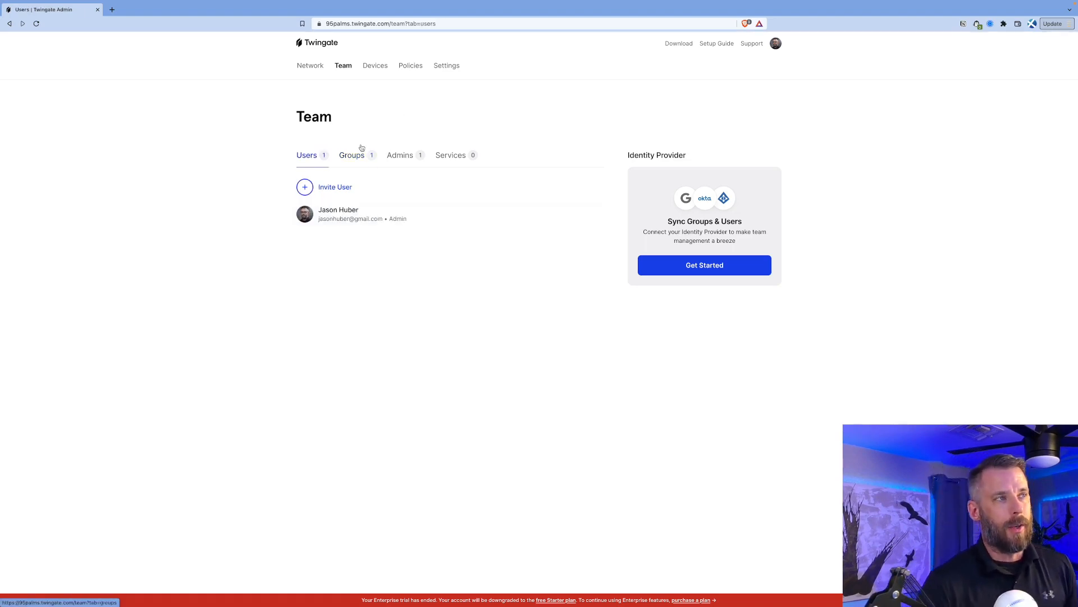
mouse_move(413, 145)
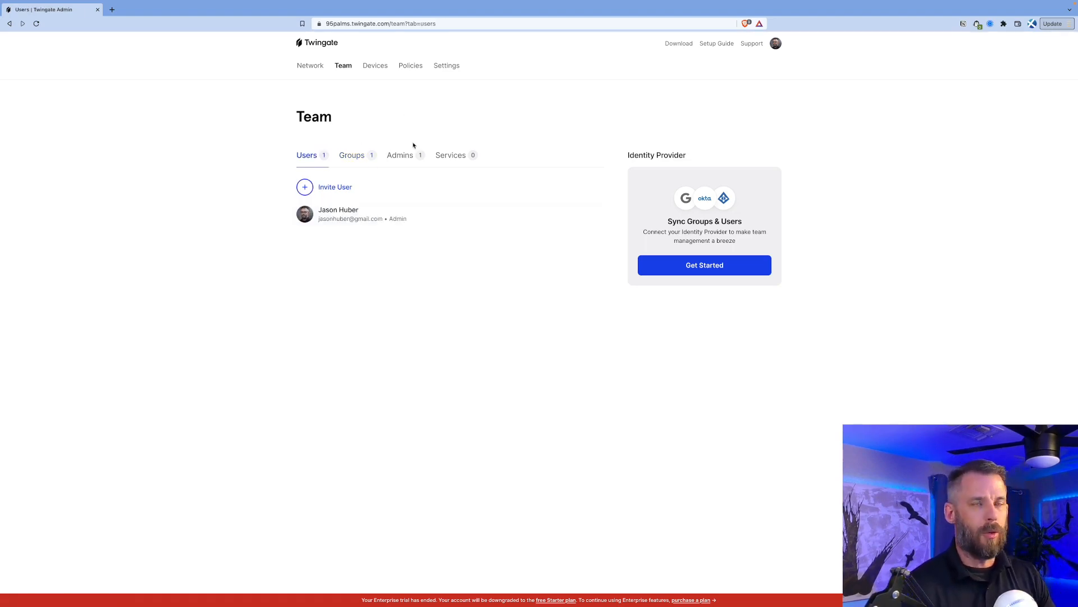
mouse_move(428, 118)
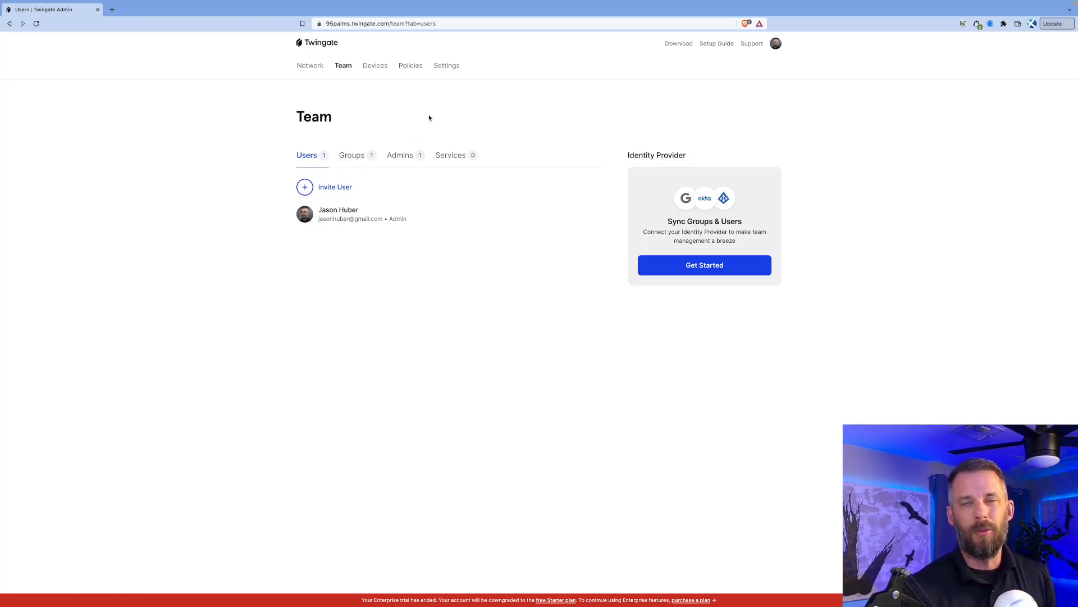
mouse_move(377, 73)
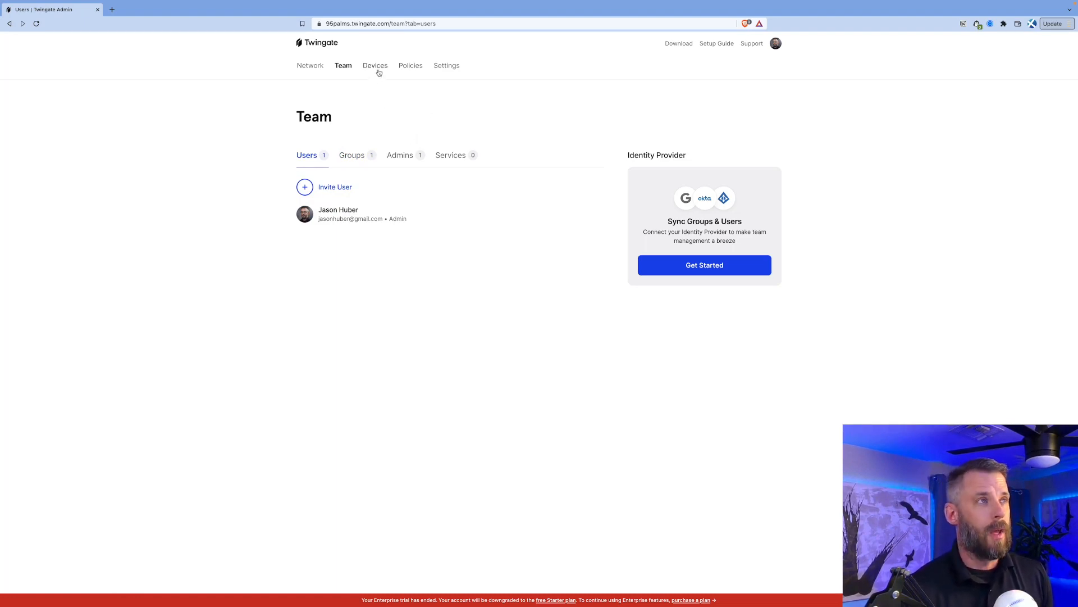
Review the six enrolled devices and the Device Security OS requirements
left_click(376, 65)
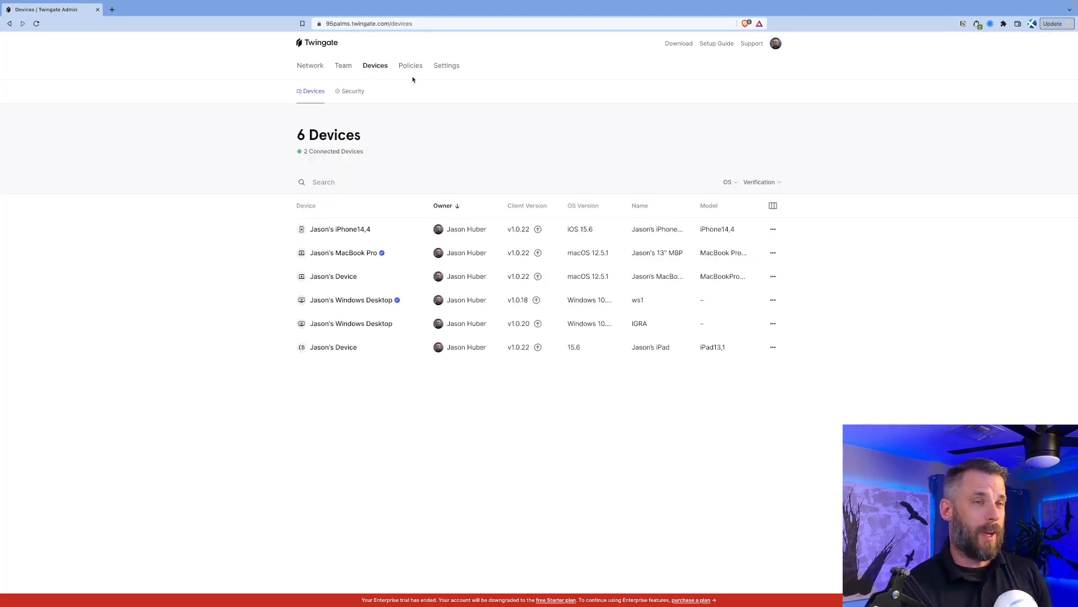
mouse_move(382, 253)
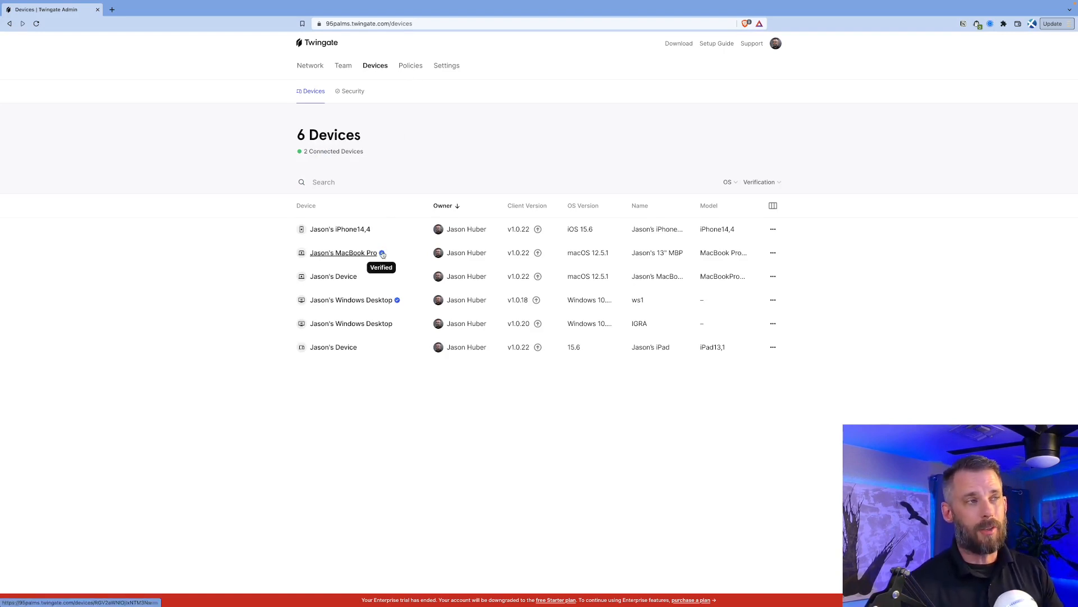
mouse_move(415, 108)
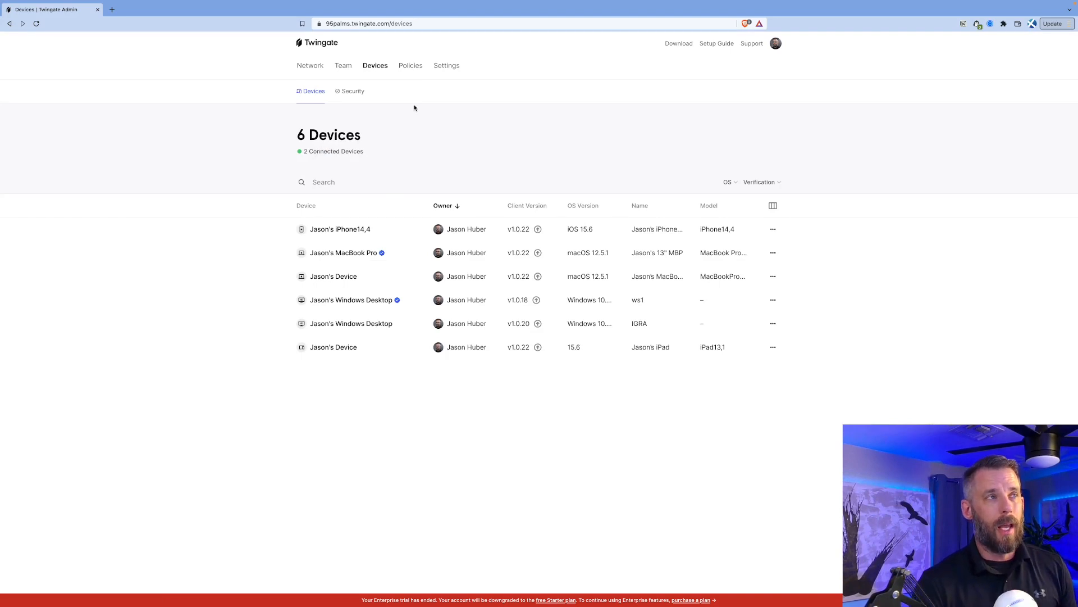
left_click(351, 85)
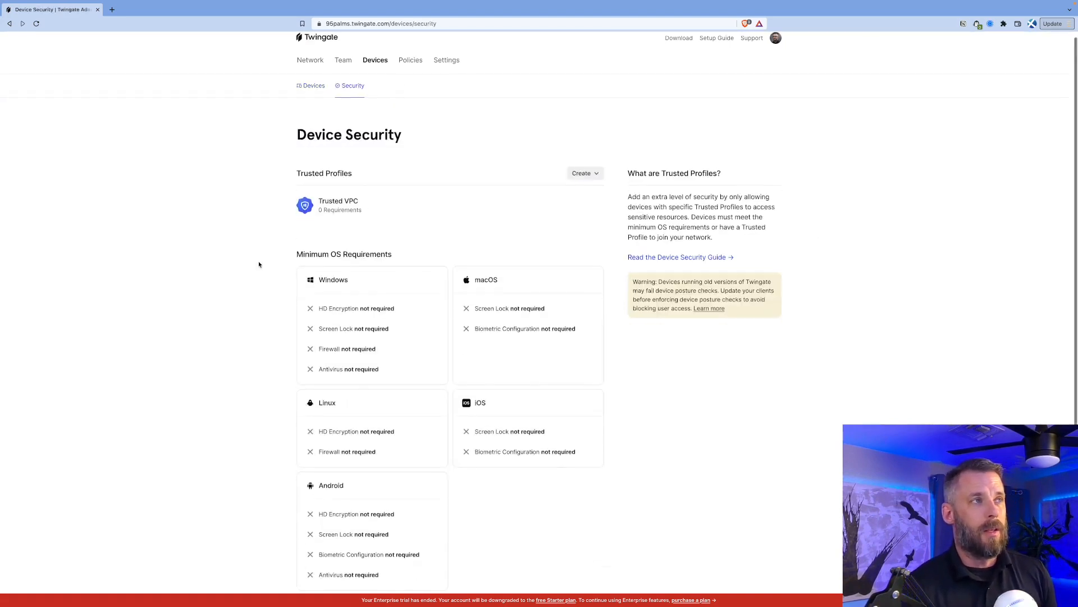
scroll("down", 3)
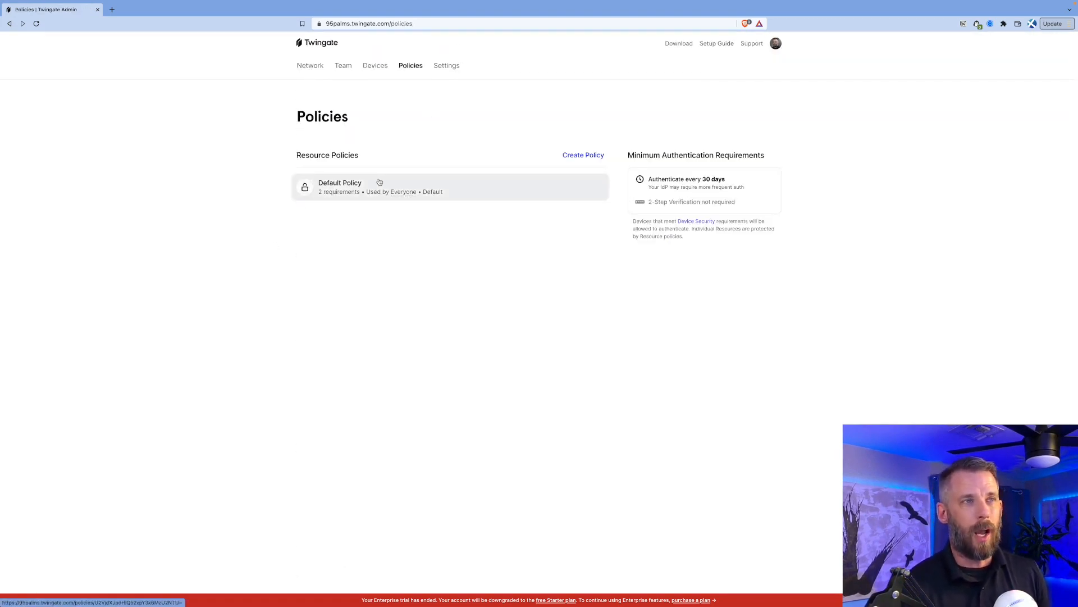
View the Default Policy's security and authentication requirements, then General Settings limits
left_click(339, 187)
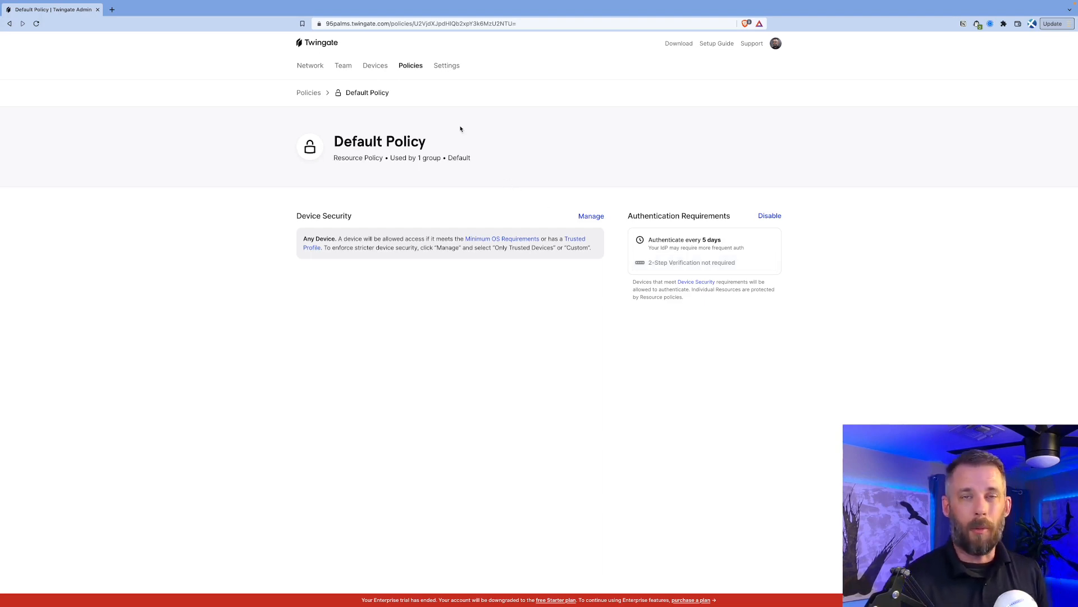
left_click(446, 65)
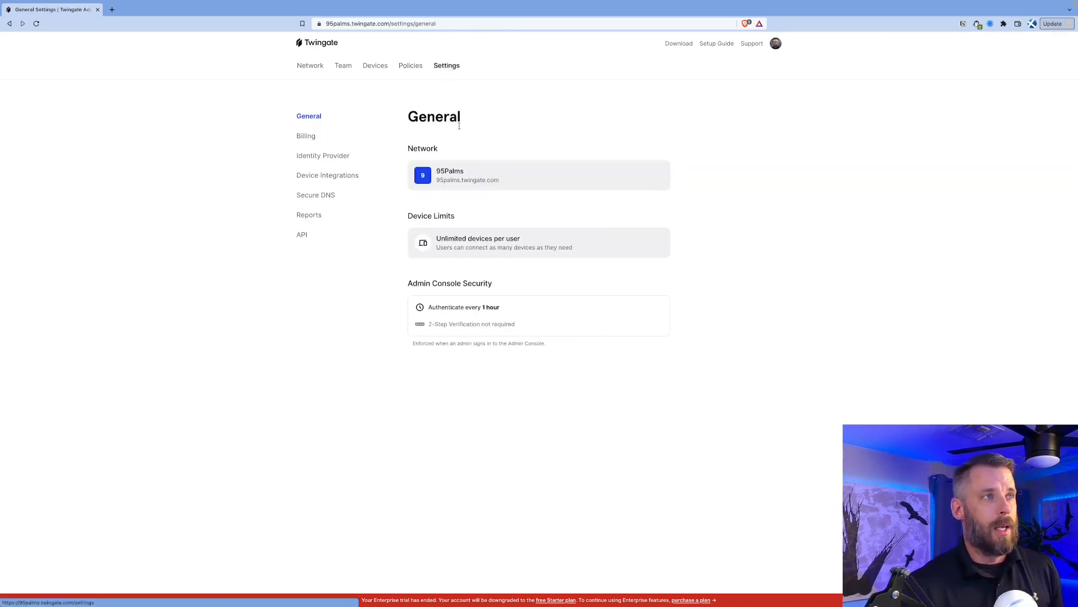
Browse Identity Provider and Device Integrations settings, ending on Secure DNS with DoH disabled
left_click(322, 156)
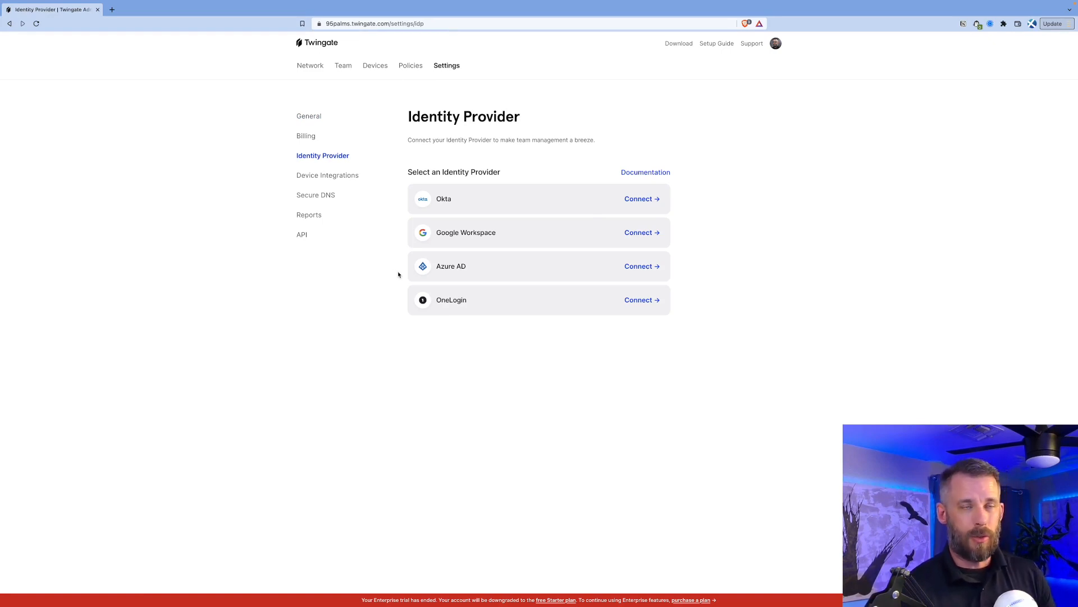
left_click(327, 176)
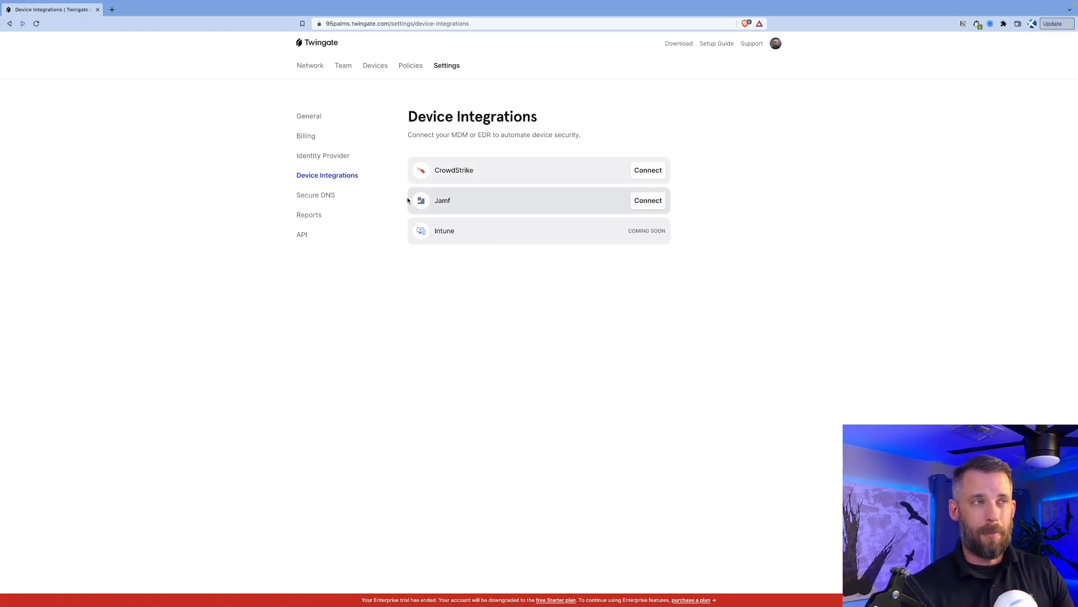
left_click(316, 194)
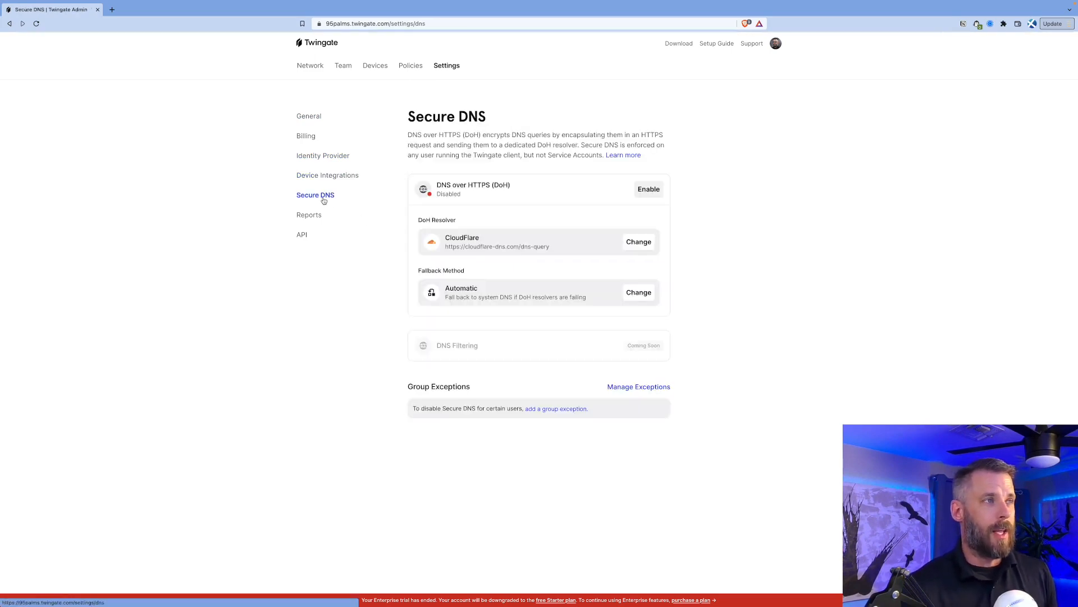
mouse_move(343, 310)
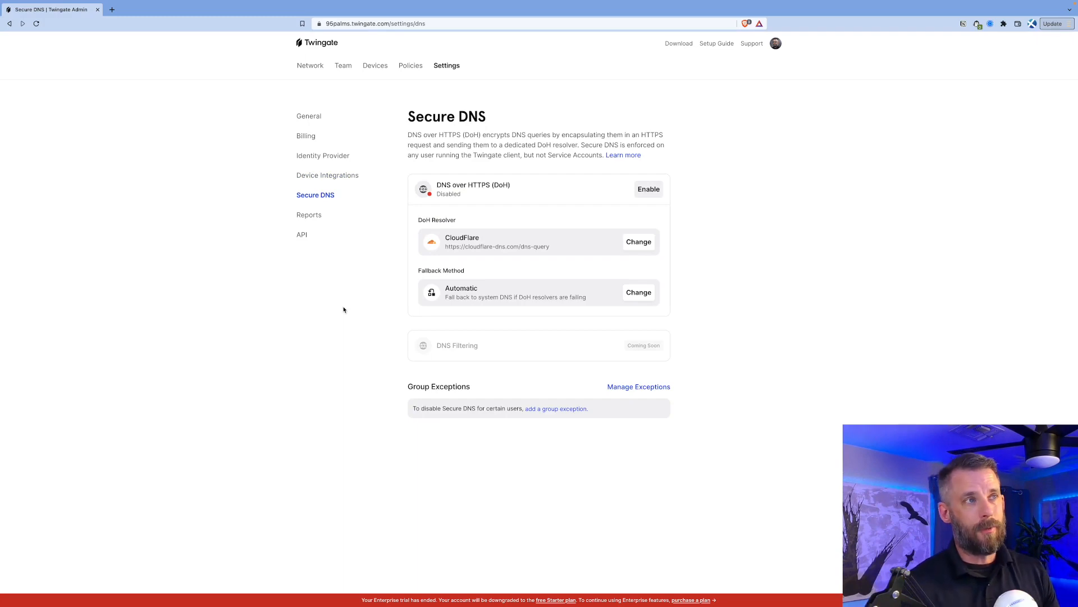
mouse_move(374, 284)
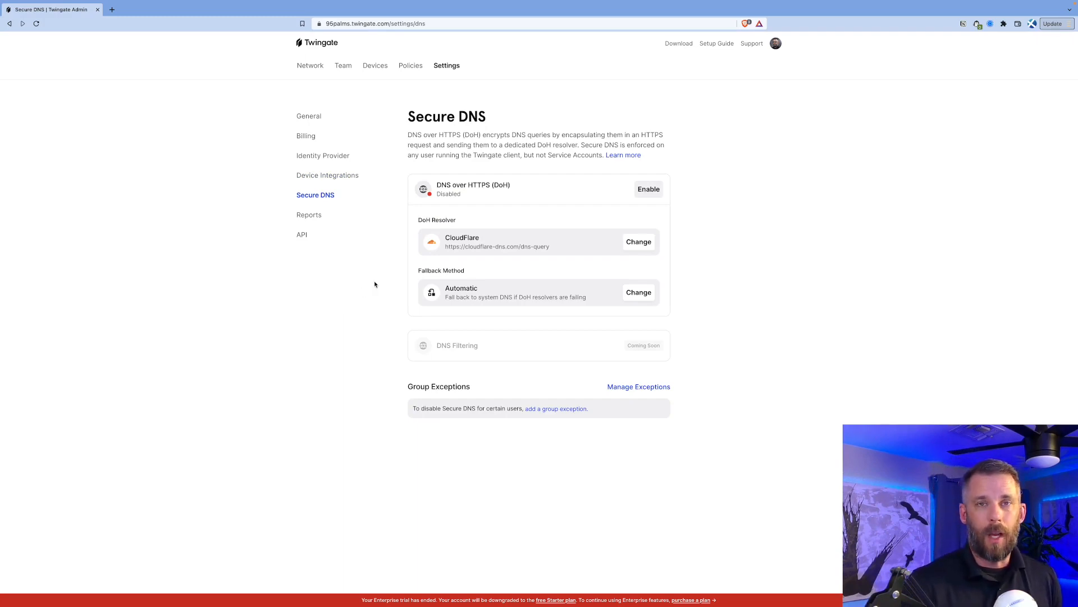
mouse_move(769, 110)
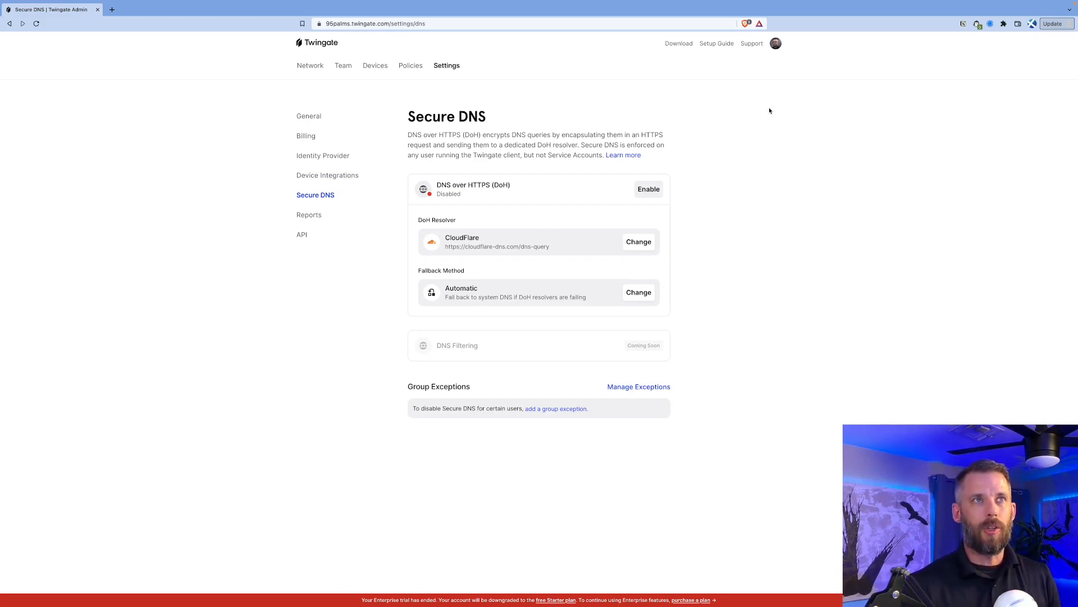
Log in to the 95Palms network from the menu bar using Google sign-in
left_click(840, 4)
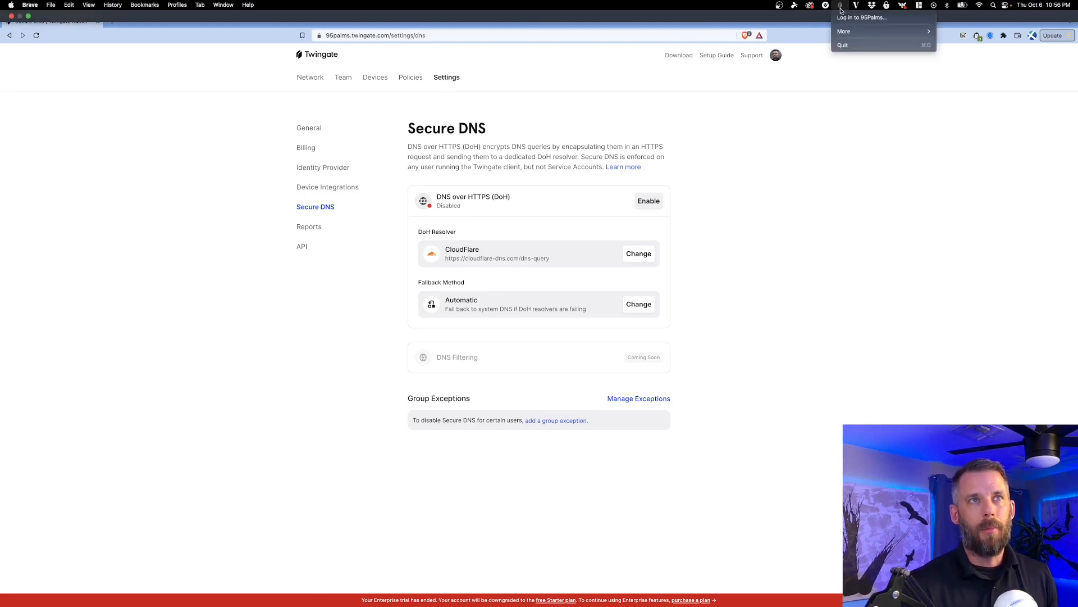
mouse_move(862, 17)
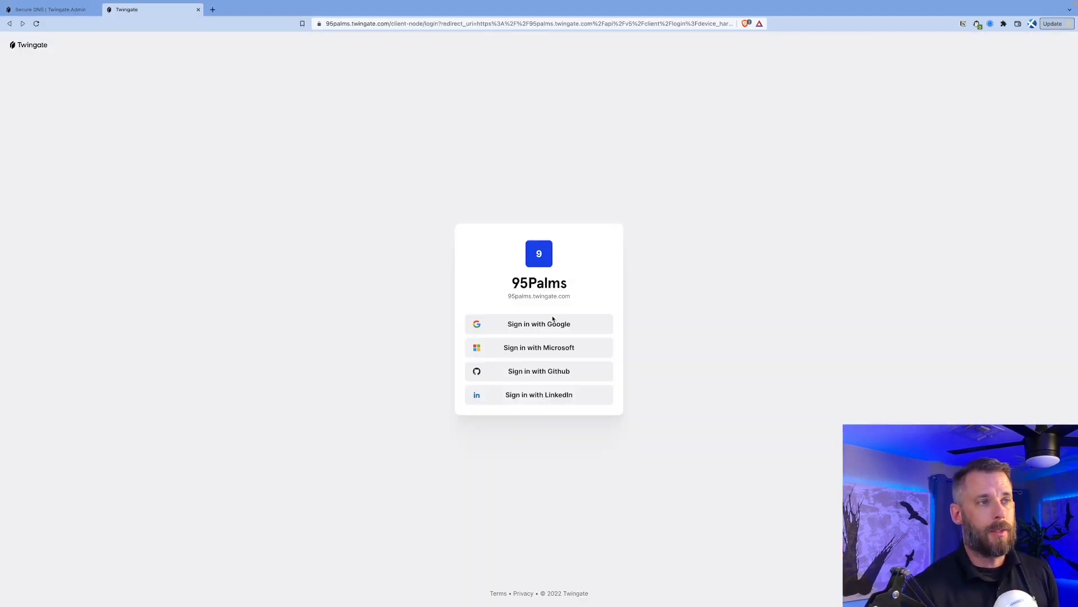
left_click(539, 324)
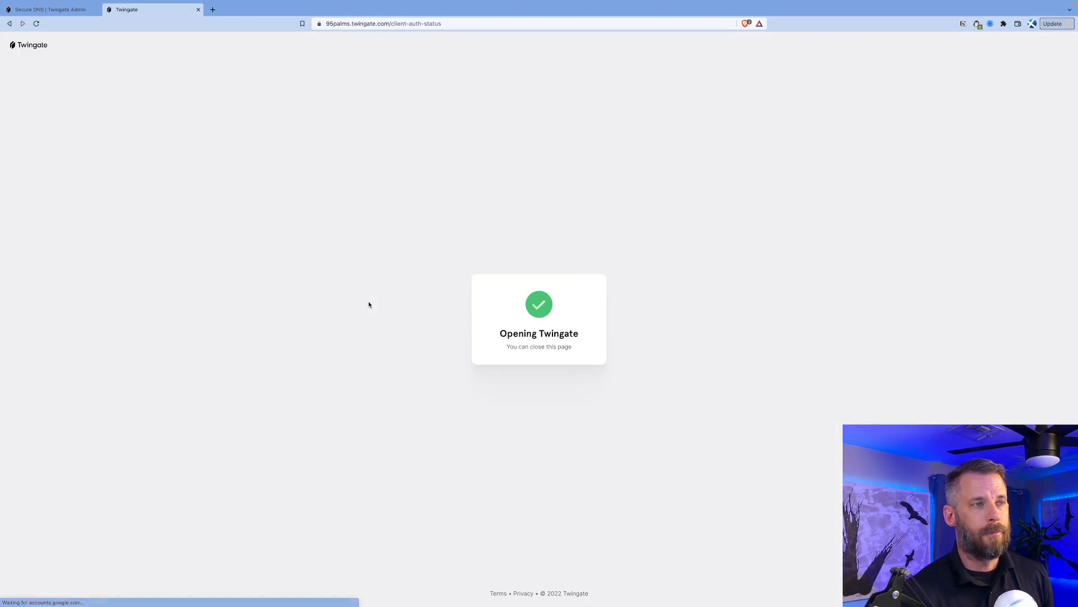
mouse_move(376, 302)
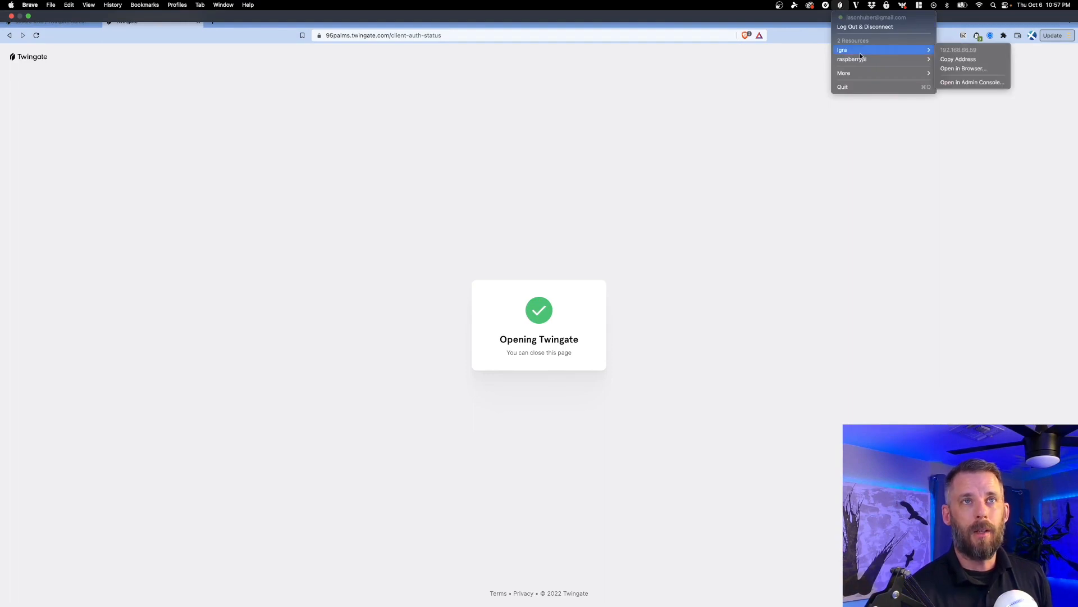
mouse_move(853, 59)
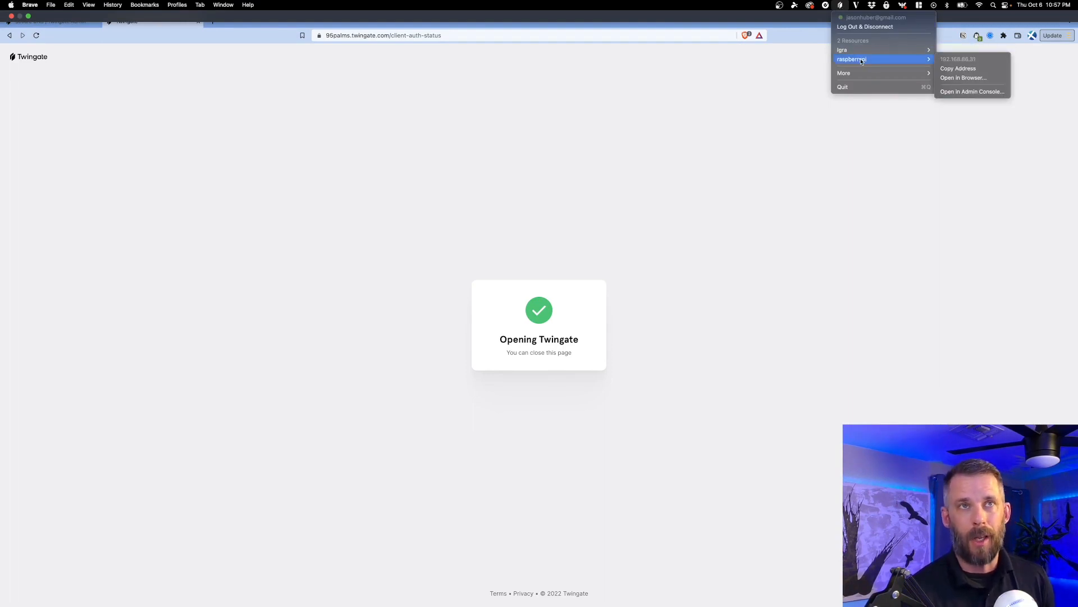
mouse_move(860, 49)
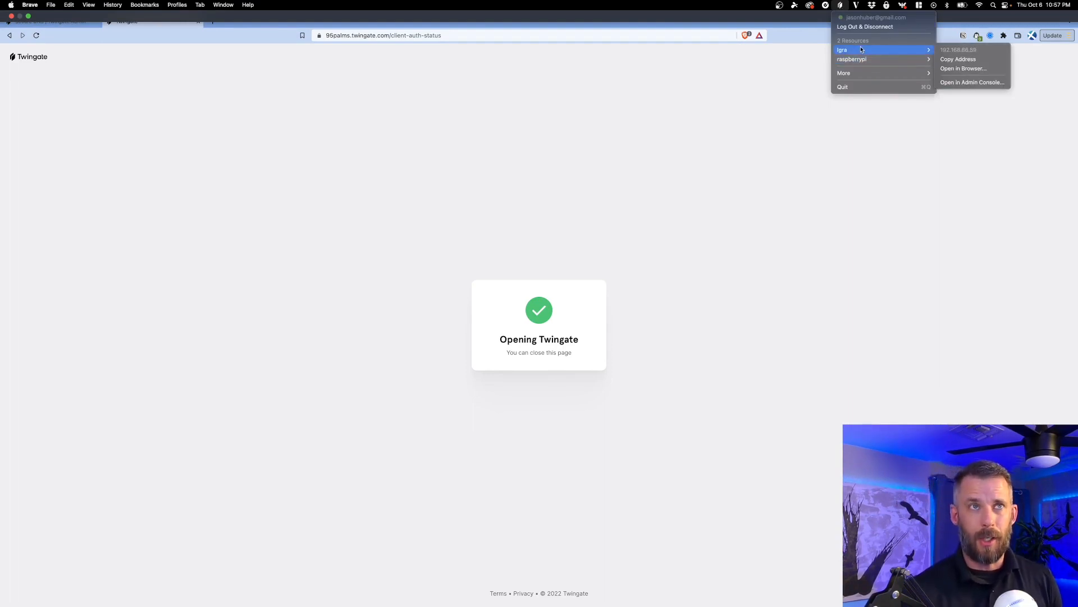
mouse_move(852, 60)
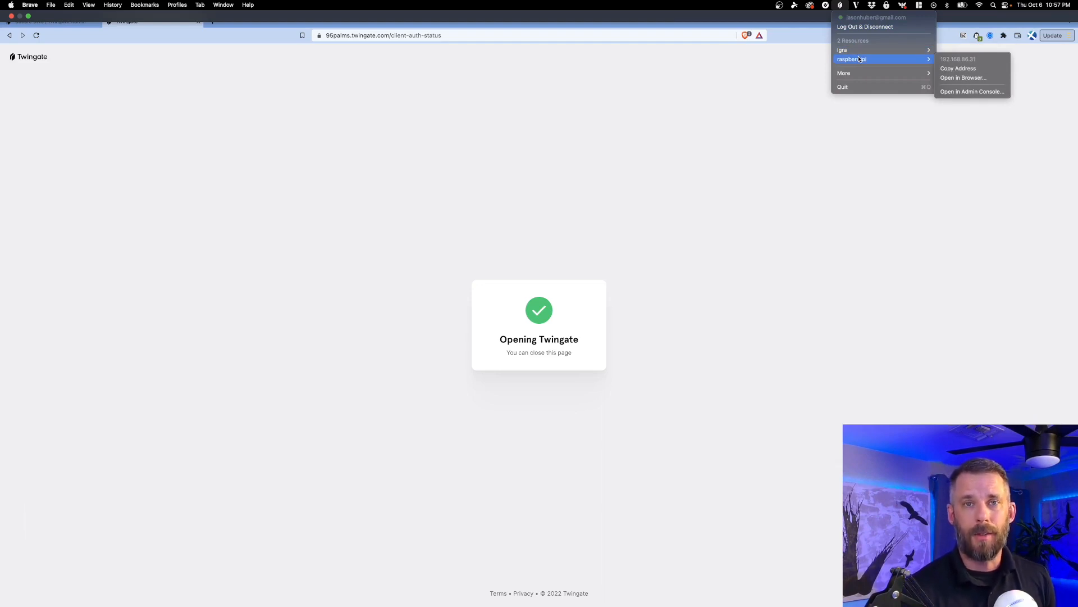